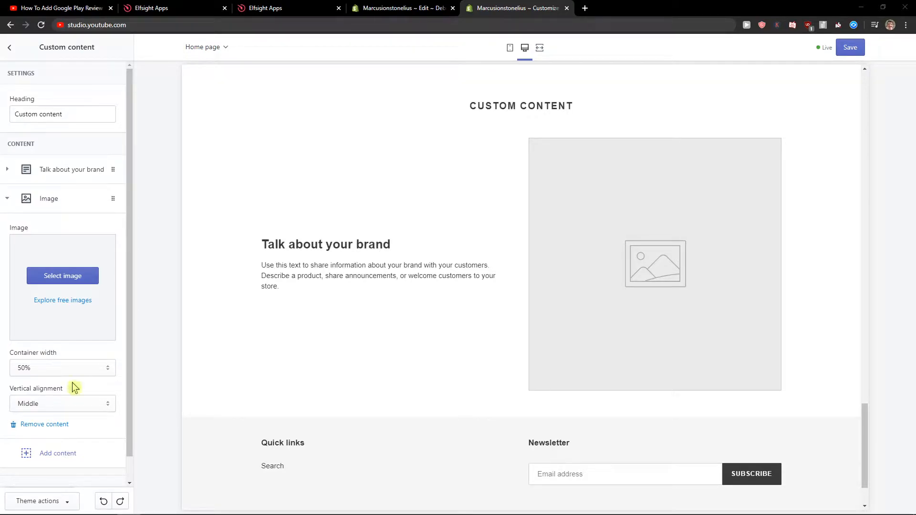
Step: Open the elfsight.com link from the YouTube video description and start signing up
scroll("down", 3)
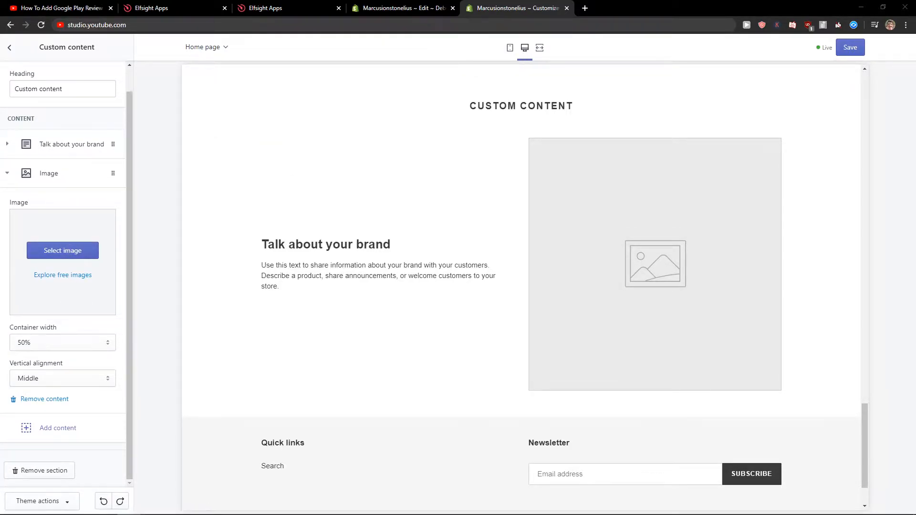
left_click(58, 7)
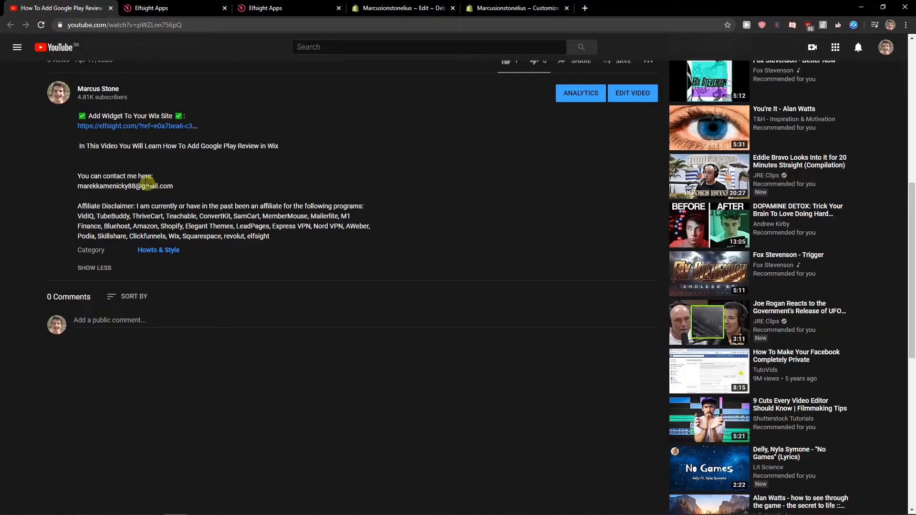
left_click(125, 186)
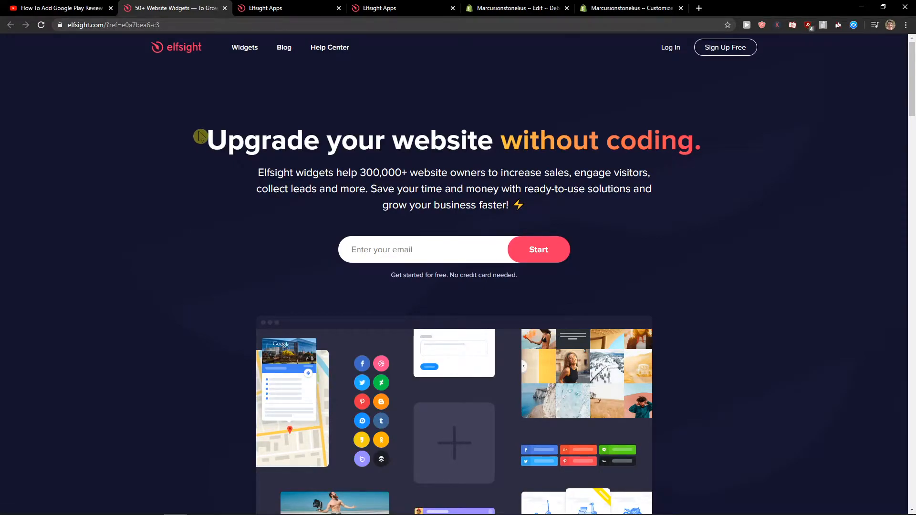
mouse_move(725, 47)
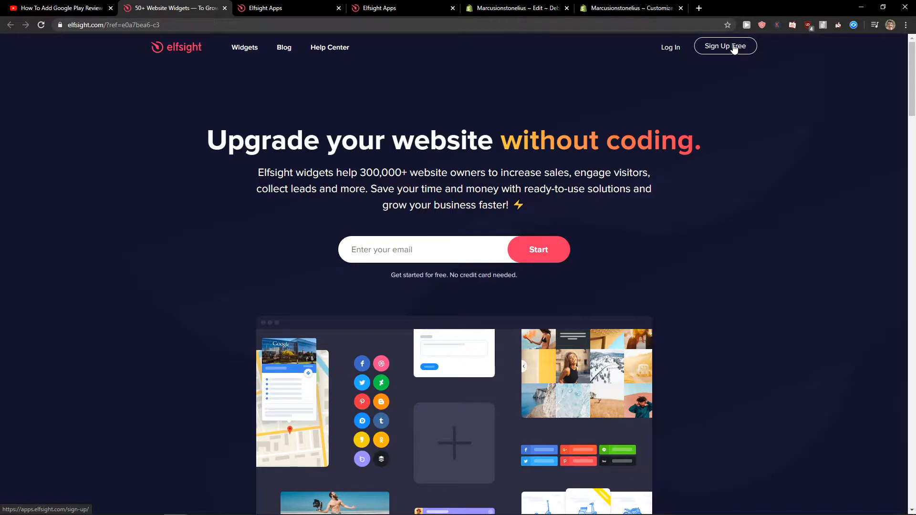
left_click(726, 46)
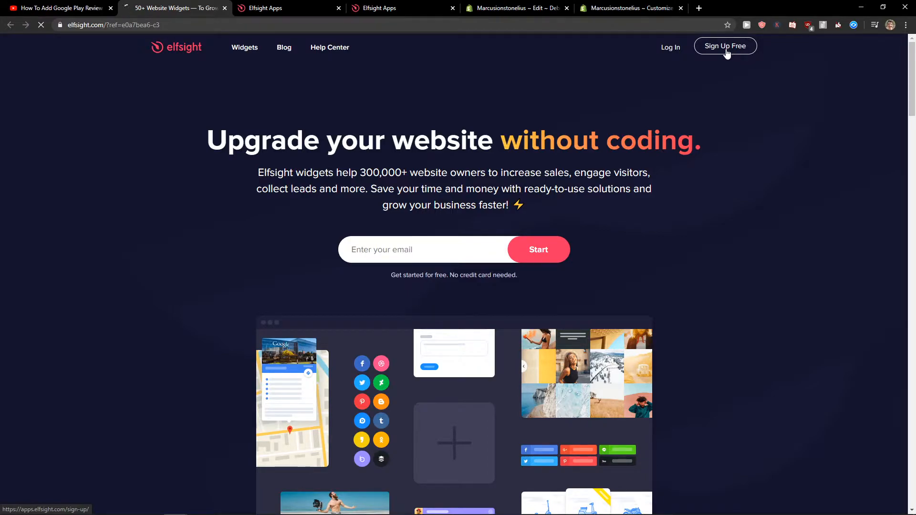
left_click(725, 46)
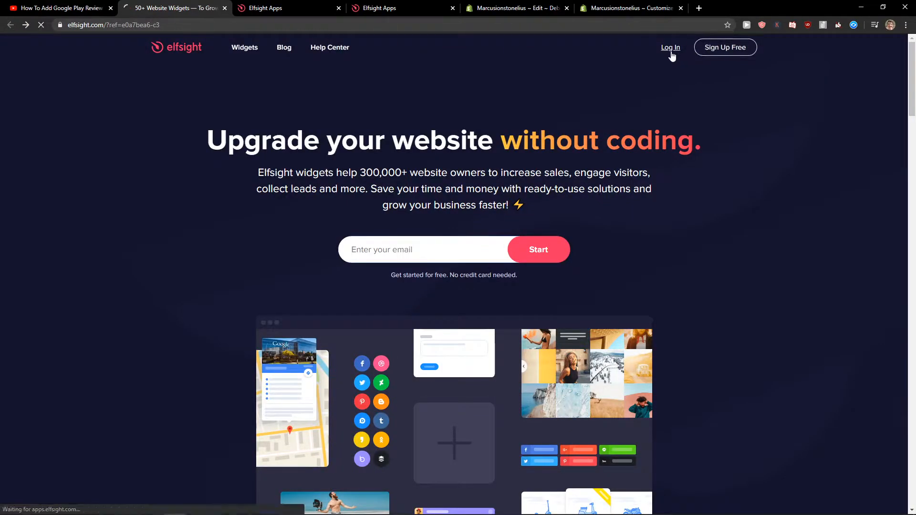
Step: Log in to Elfsight and search the app catalogue for 'youtube'
left_click(670, 47)
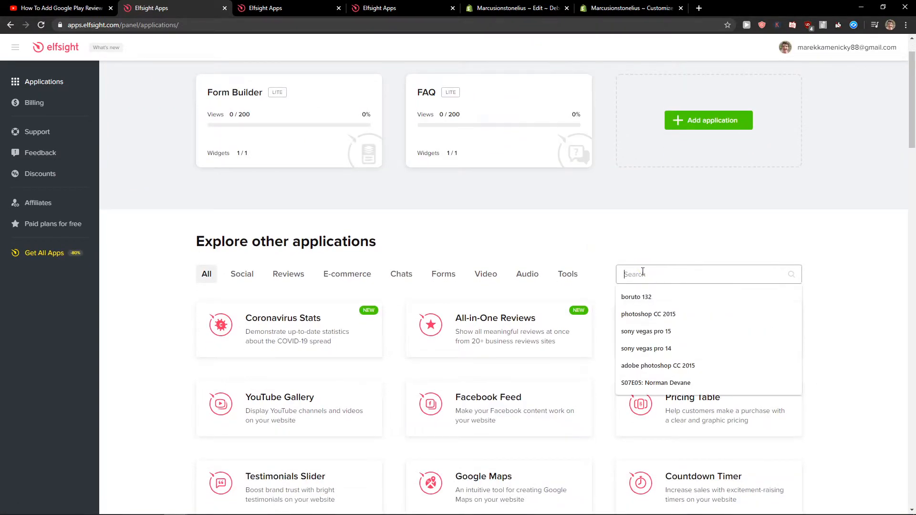
type("youtube")
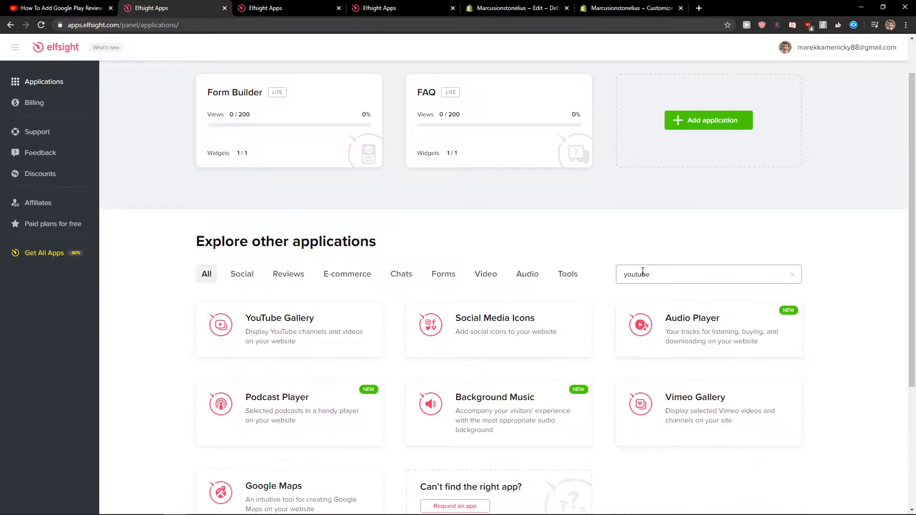
scroll("down", 3)
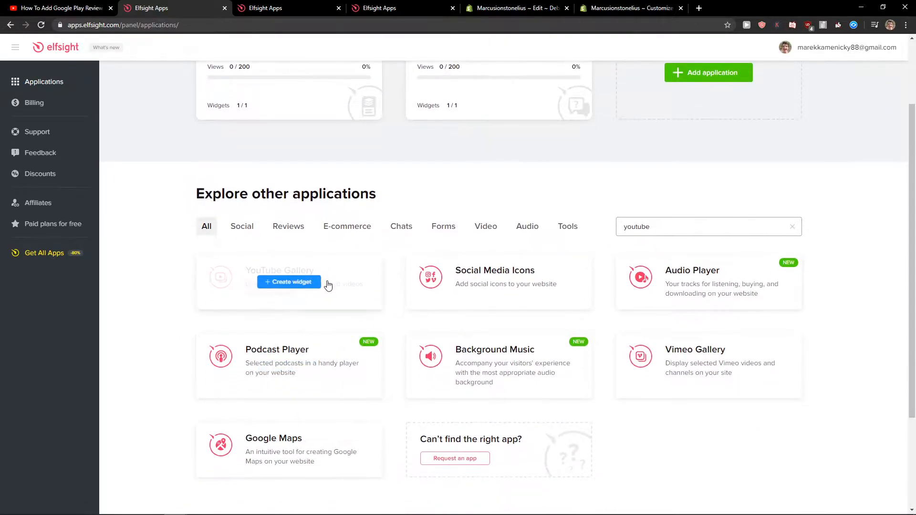
Step: Create a YouTube Gallery widget from the YouTube Channel template and open Layout > Header
left_click(288, 282)
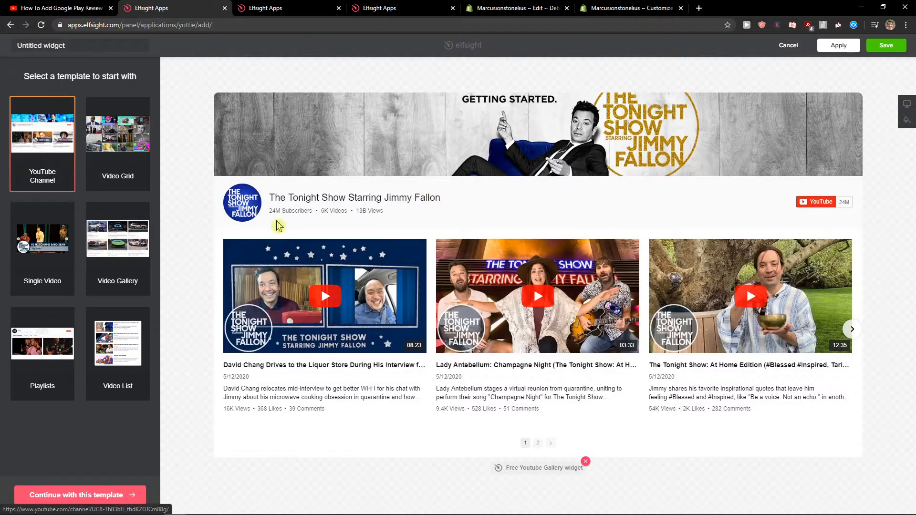
left_click(80, 495)
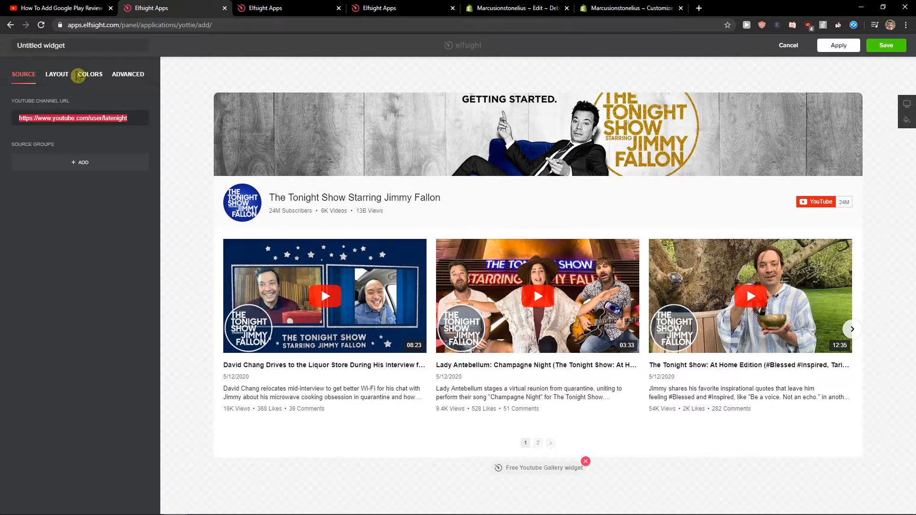
left_click(79, 75)
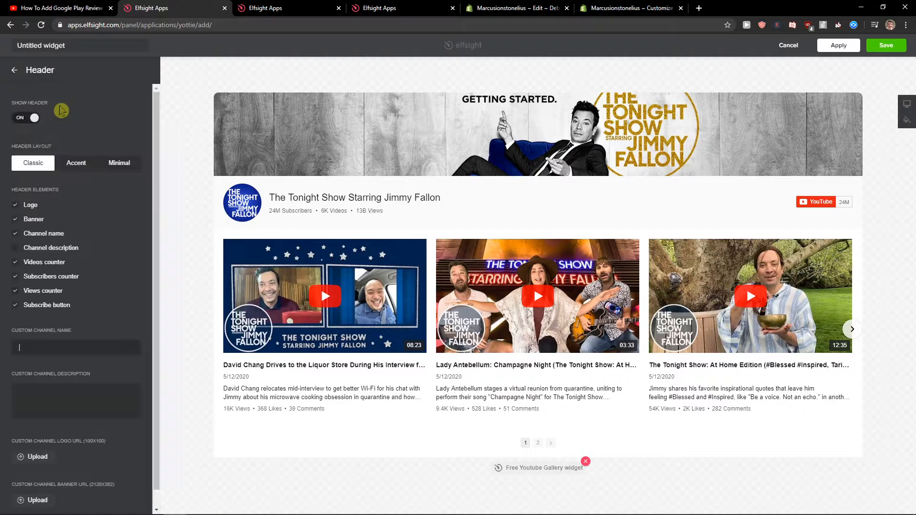
left_click(14, 70)
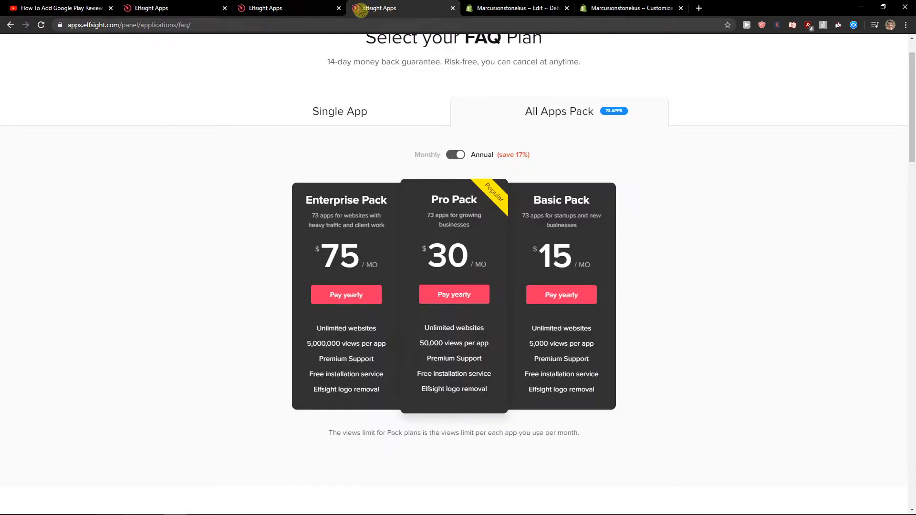
Step: Close the extra Elfsight Apps tab and return to the Shopify Customize tab
left_click(340, 111)
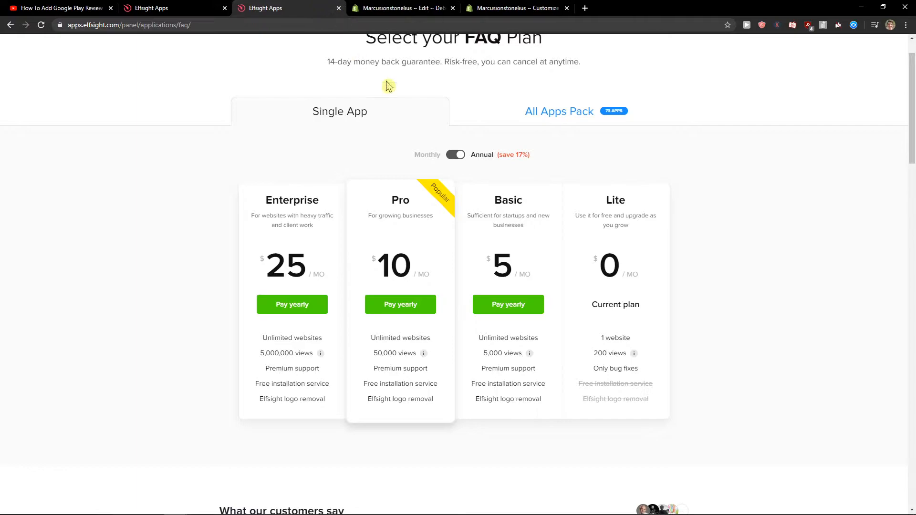
mouse_move(669, 229)
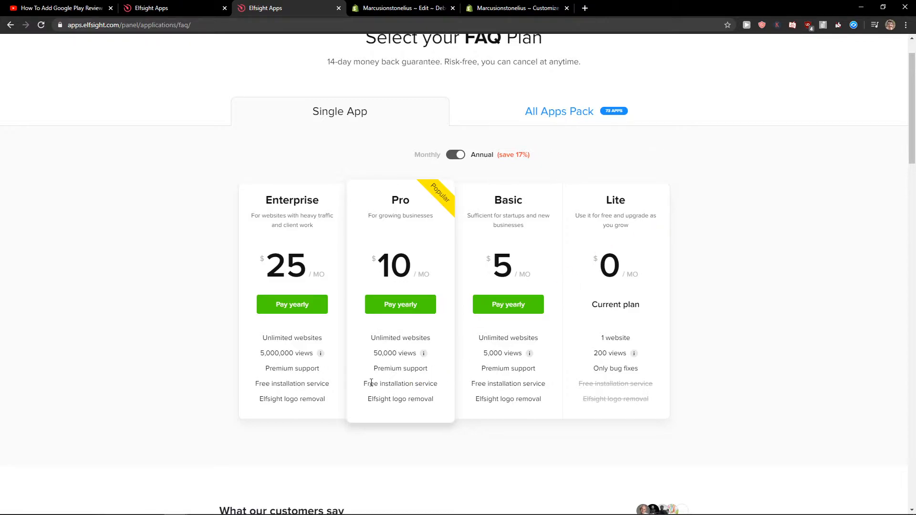
mouse_move(428, 228)
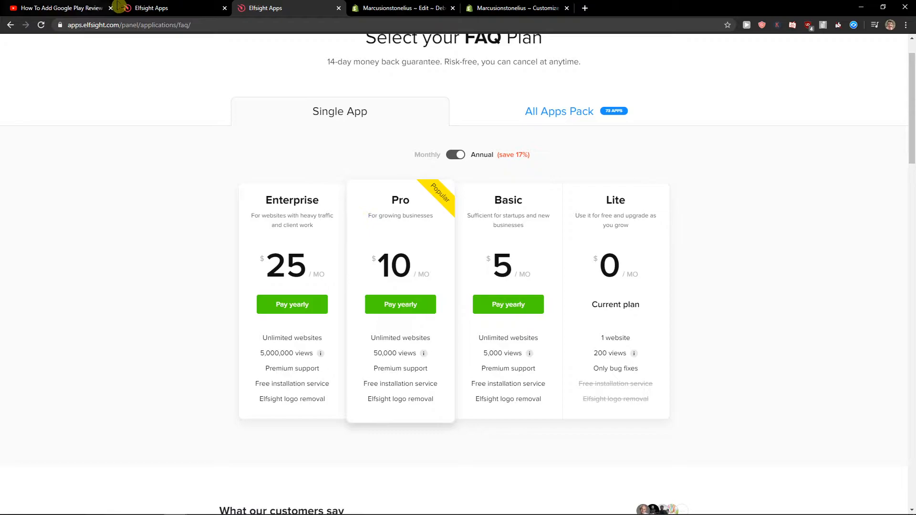
left_click(517, 8)
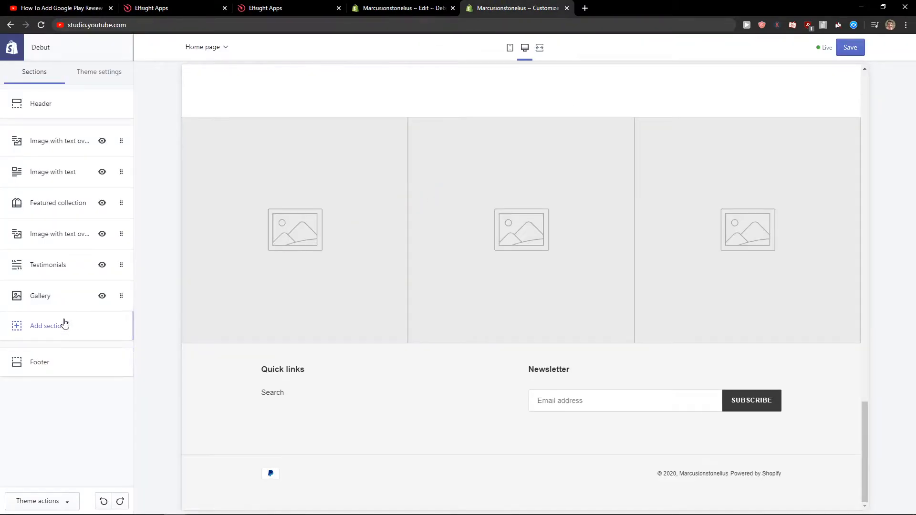
Step: Add a Custom content section from the Advanced layout section list
left_click(45, 326)
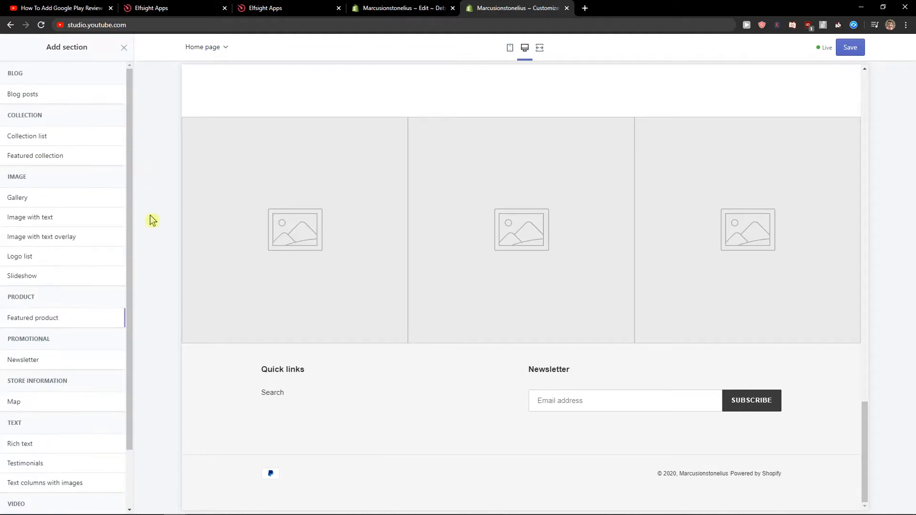
scroll("down", 3)
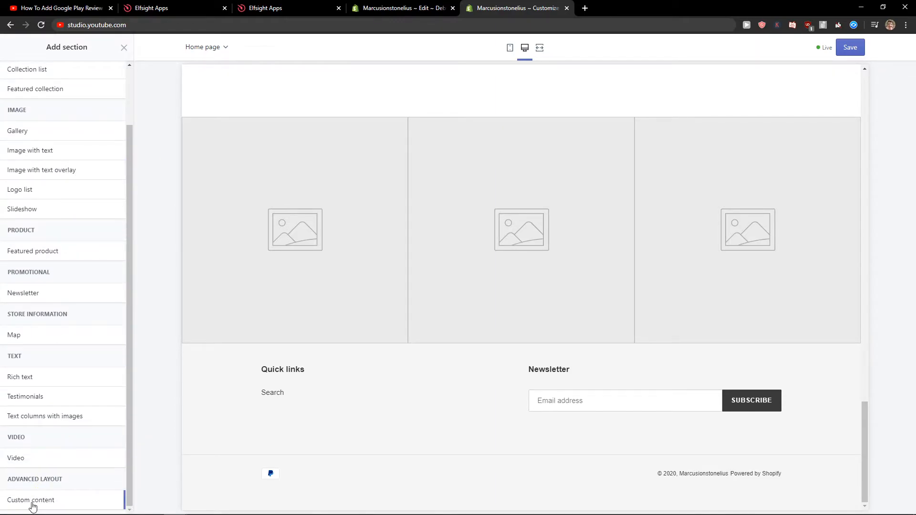
left_click(31, 500)
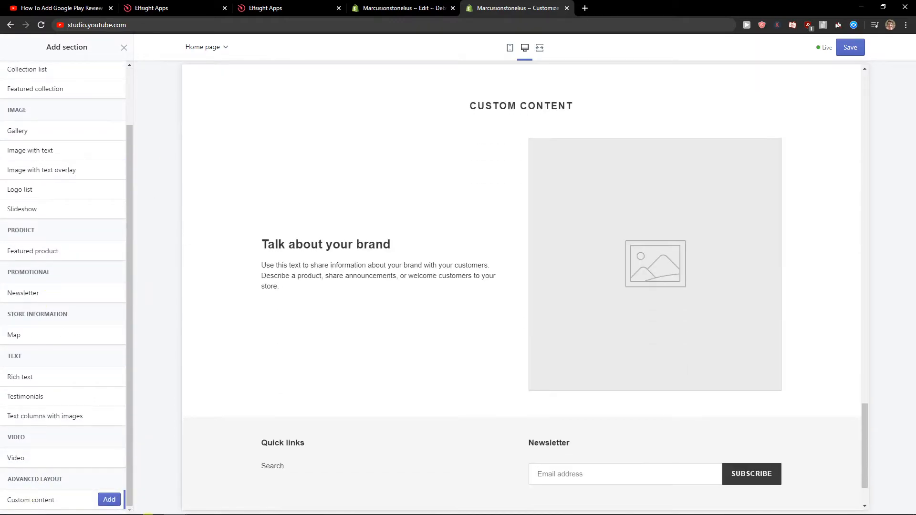
left_click(108, 503)
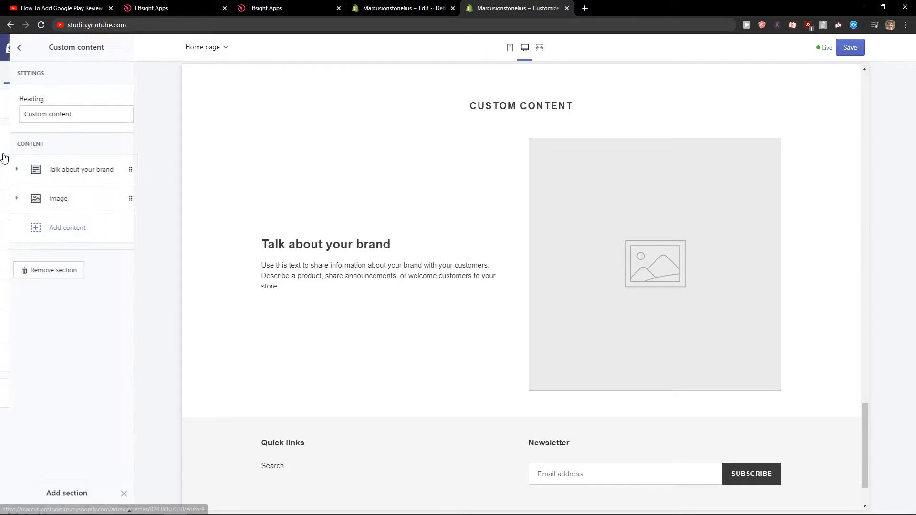
Step: Remove the default text and image blocks and add a Custom HTML block for the Elfsight code
left_click(81, 169)
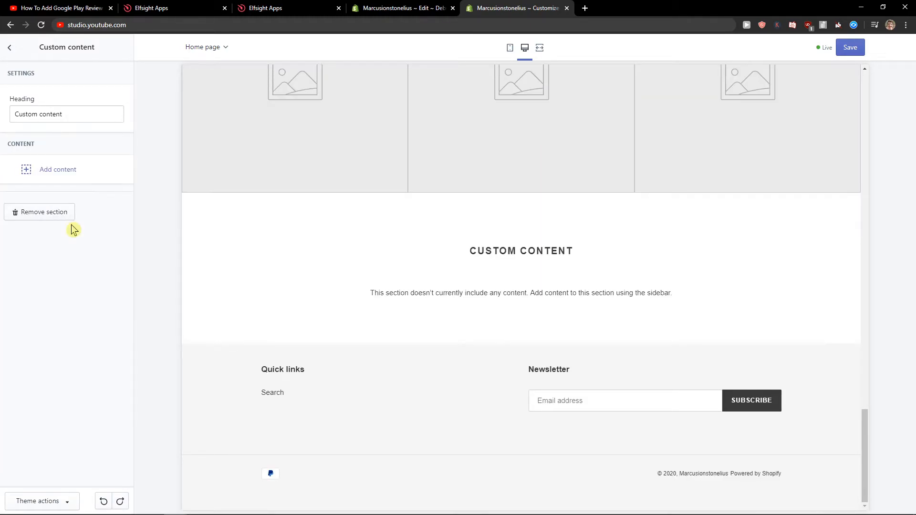
left_click(57, 170)
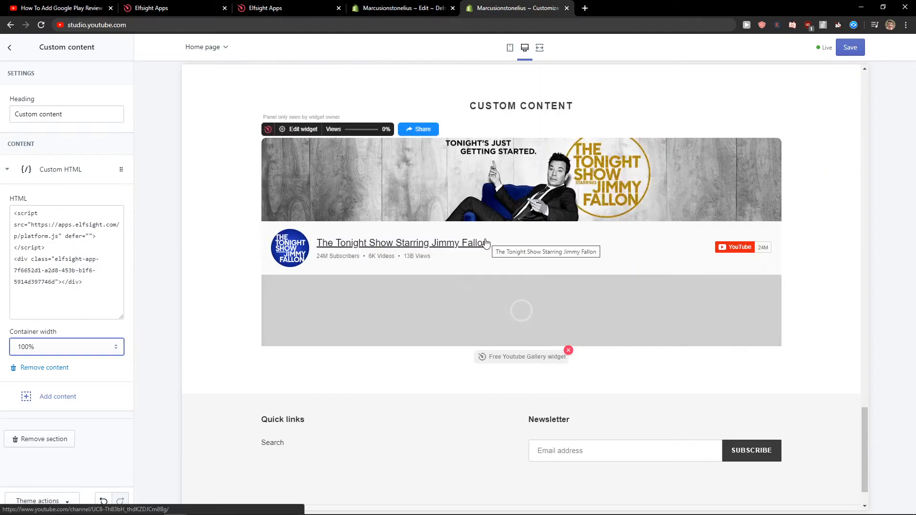
Step: Scroll the preview to check The Tonight Show gallery, then return to Elfsight Apps
scroll("down", 3)
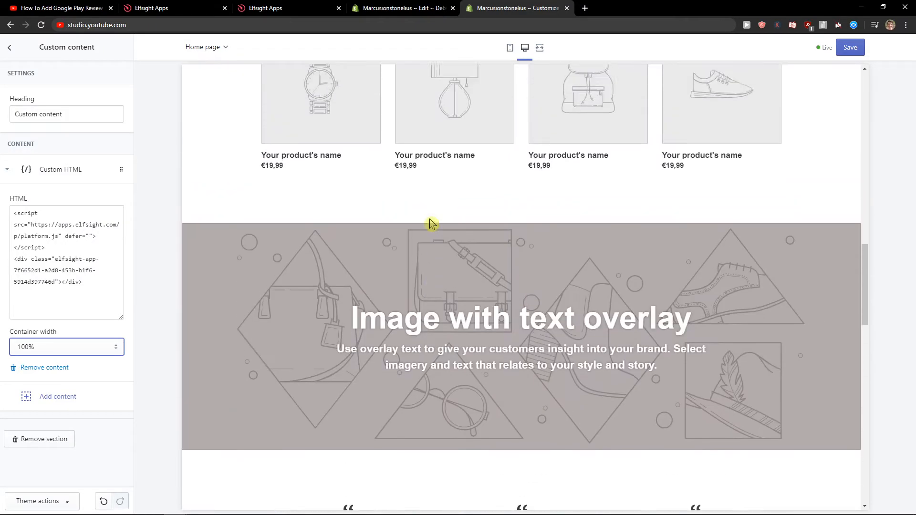
scroll("down", 3)
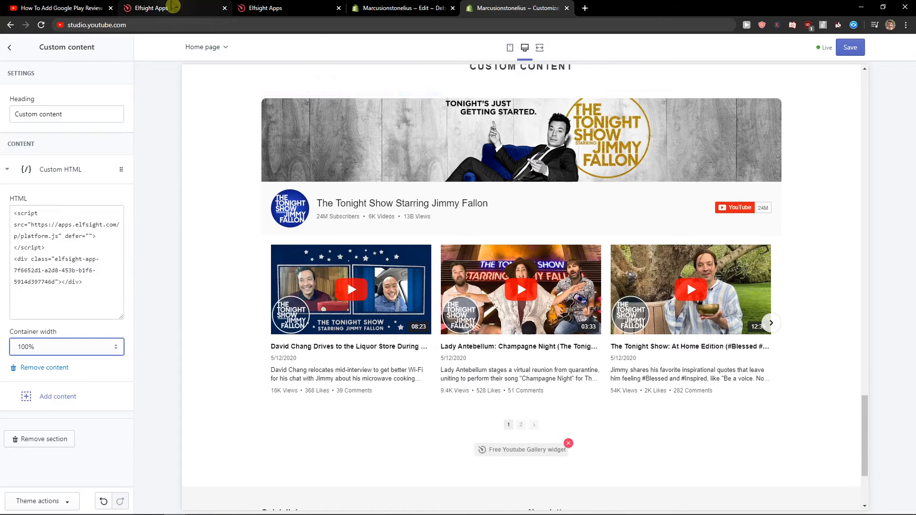
left_click(275, 7)
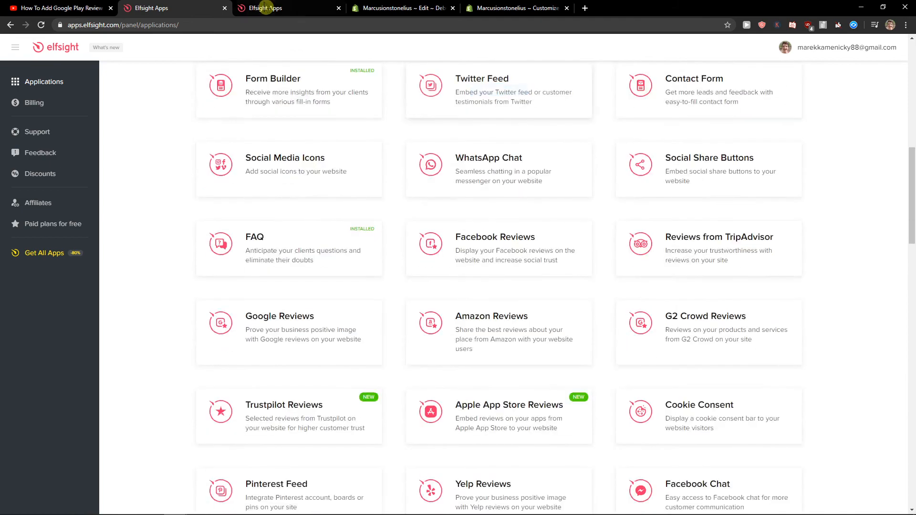
Step: Switch to the Elfsight page showing FAQ plans with All Apps Pack annual pricing
left_click(254, 236)
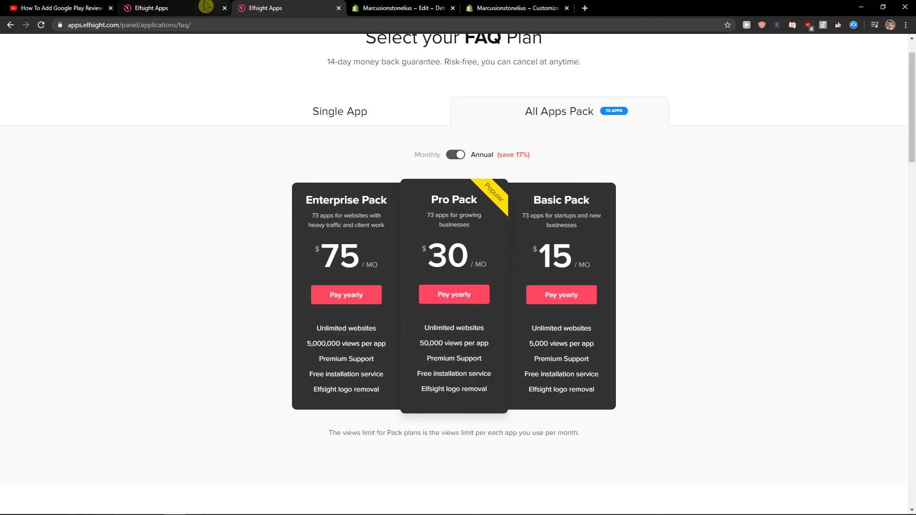
mouse_move(152, 9)
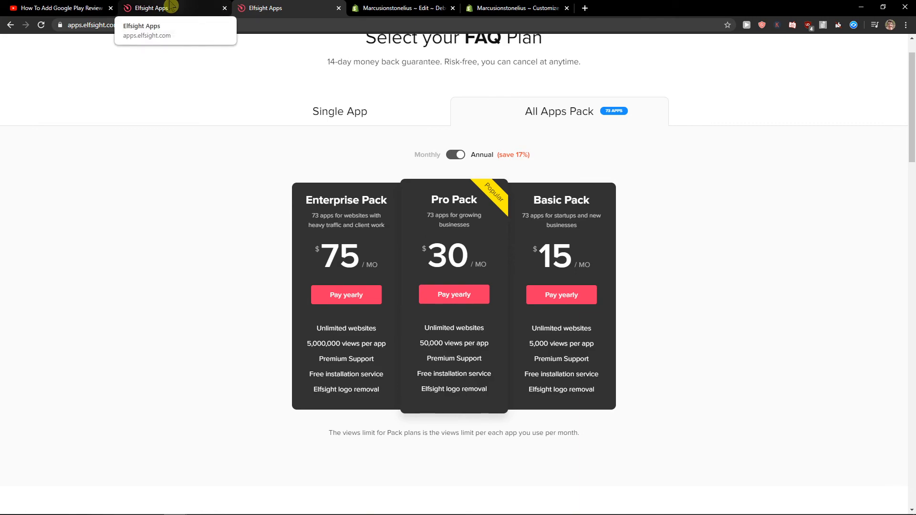